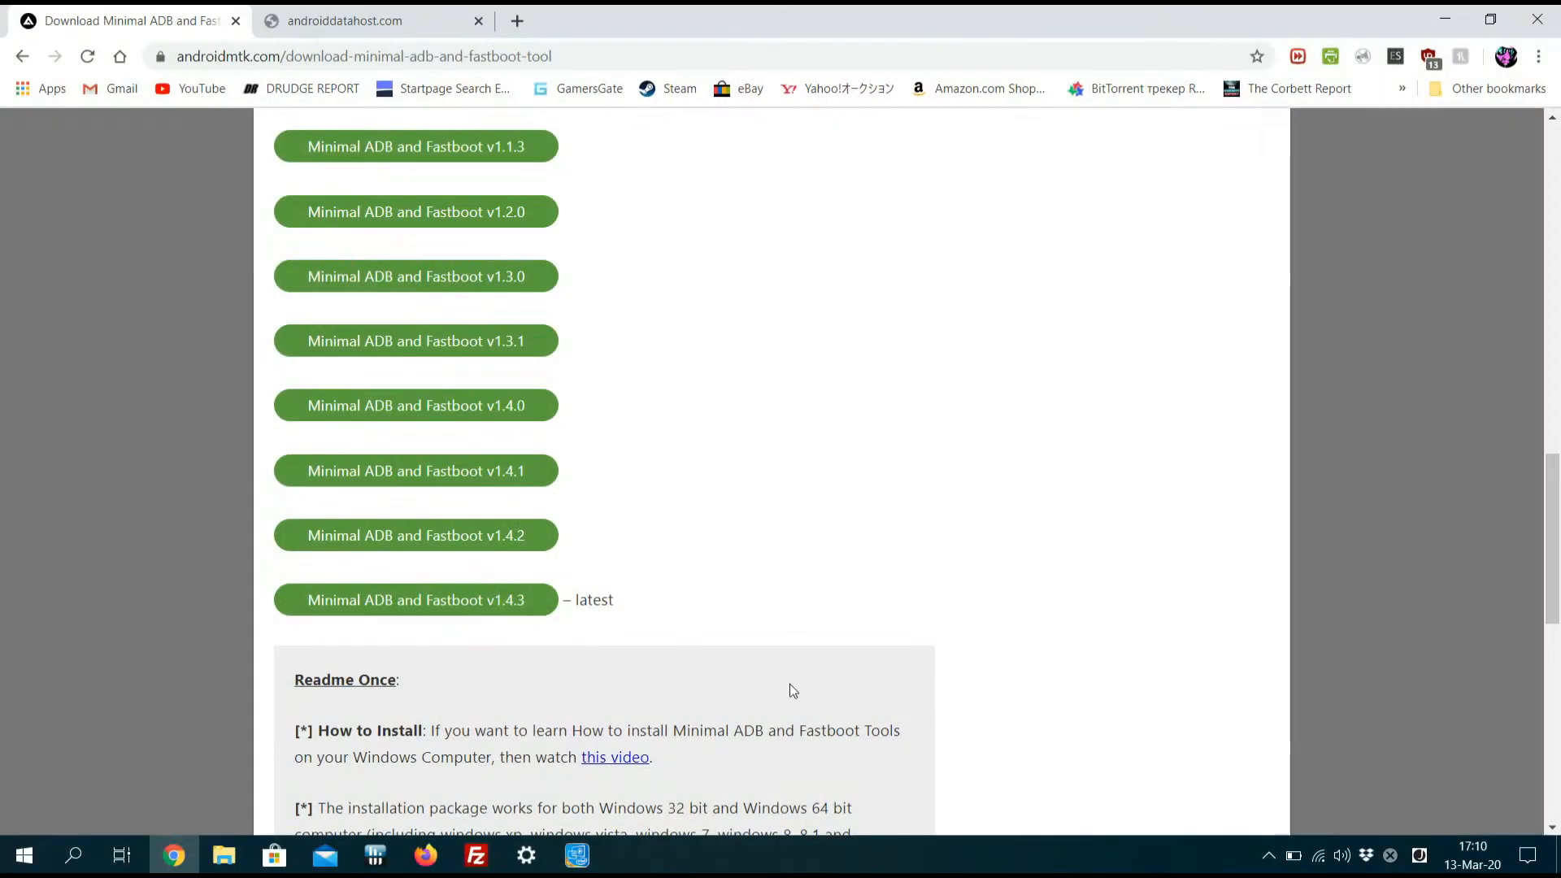
# Step: Start the download of minimal_adb_fastboot_v1.4.3.zip from the Android Data Host page
pyautogui.click(417, 599)
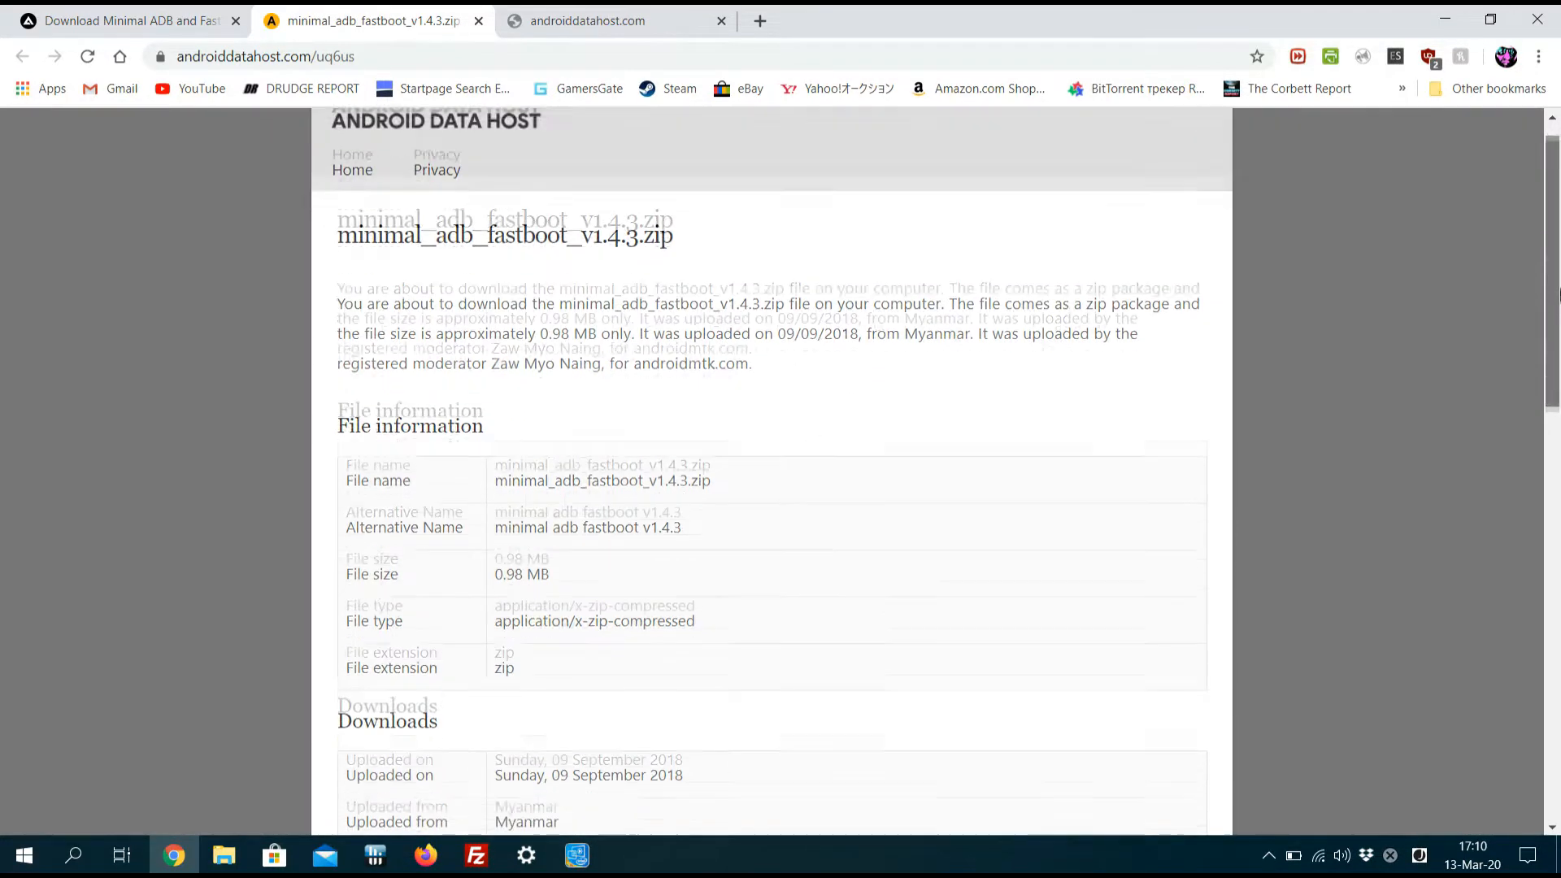
pyautogui.scroll(-3)
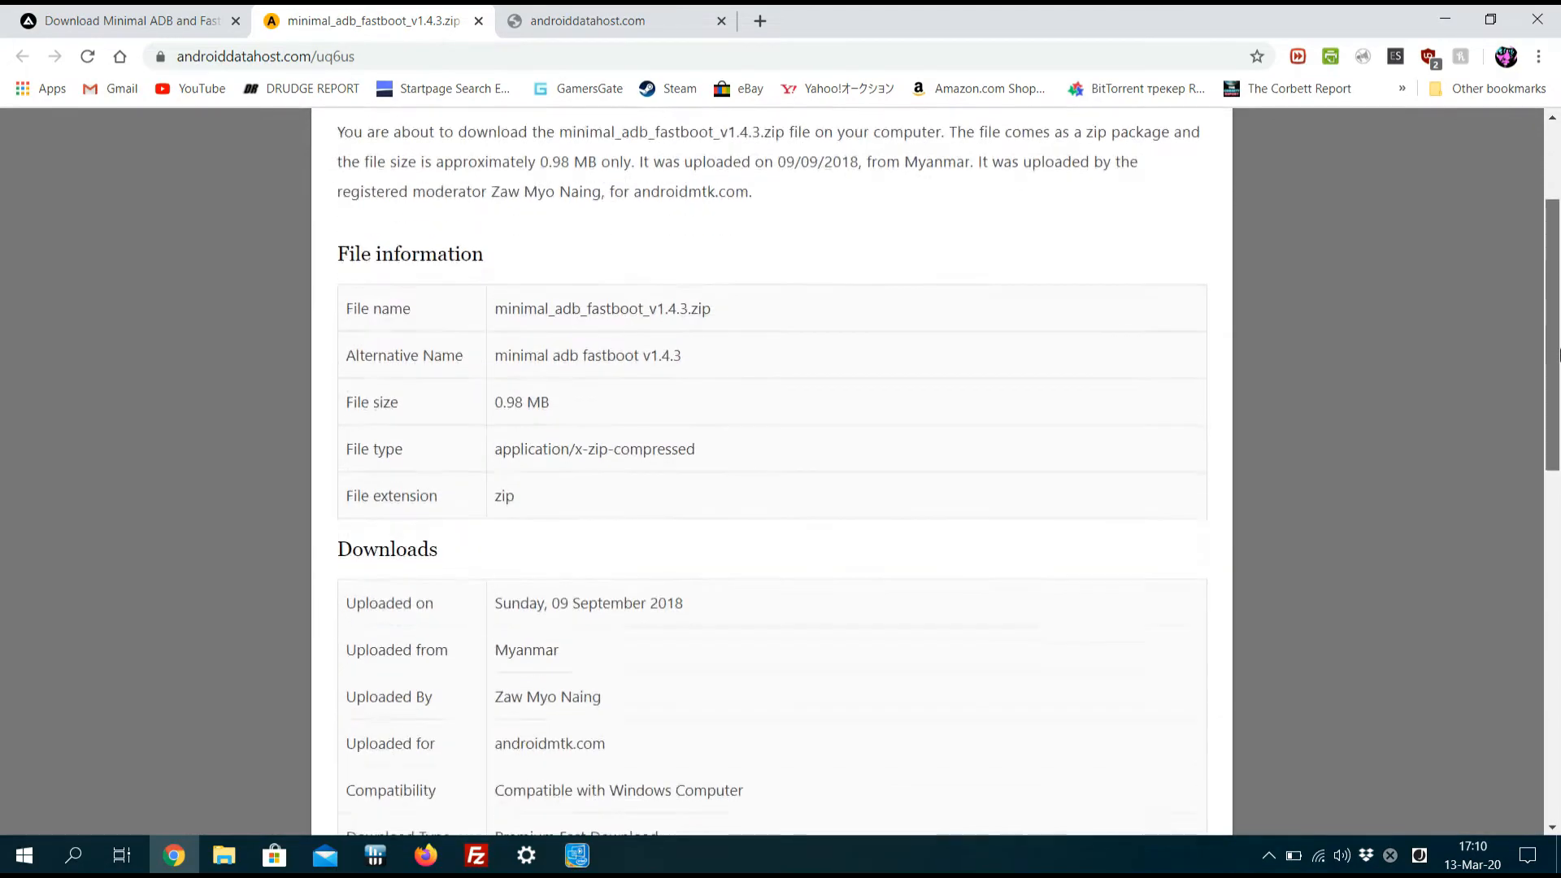
pyautogui.scroll(-3)
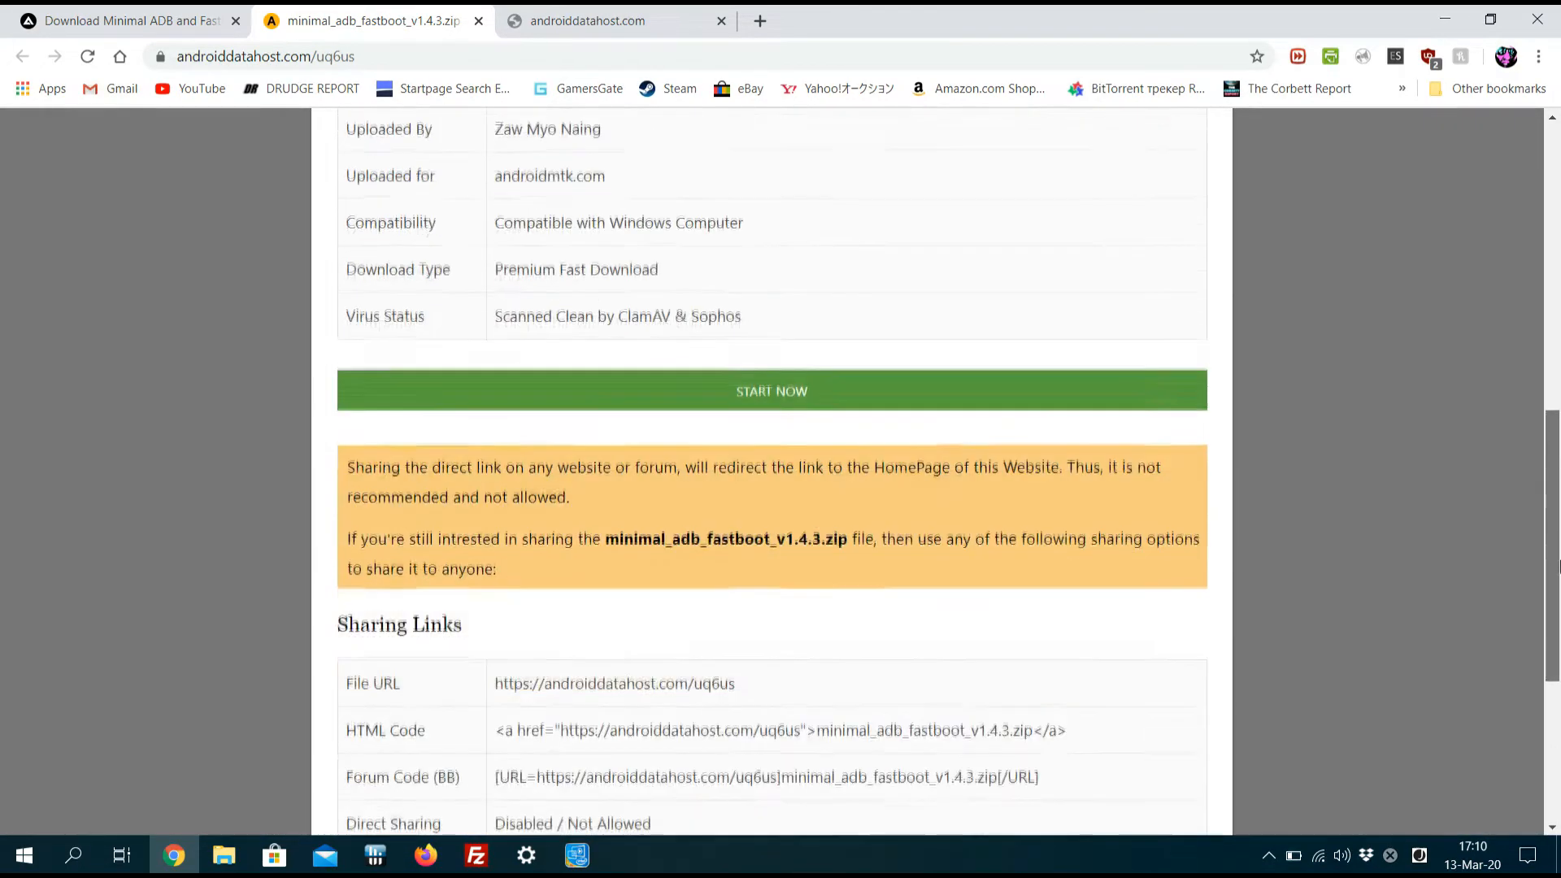
pyautogui.click(783, 389)
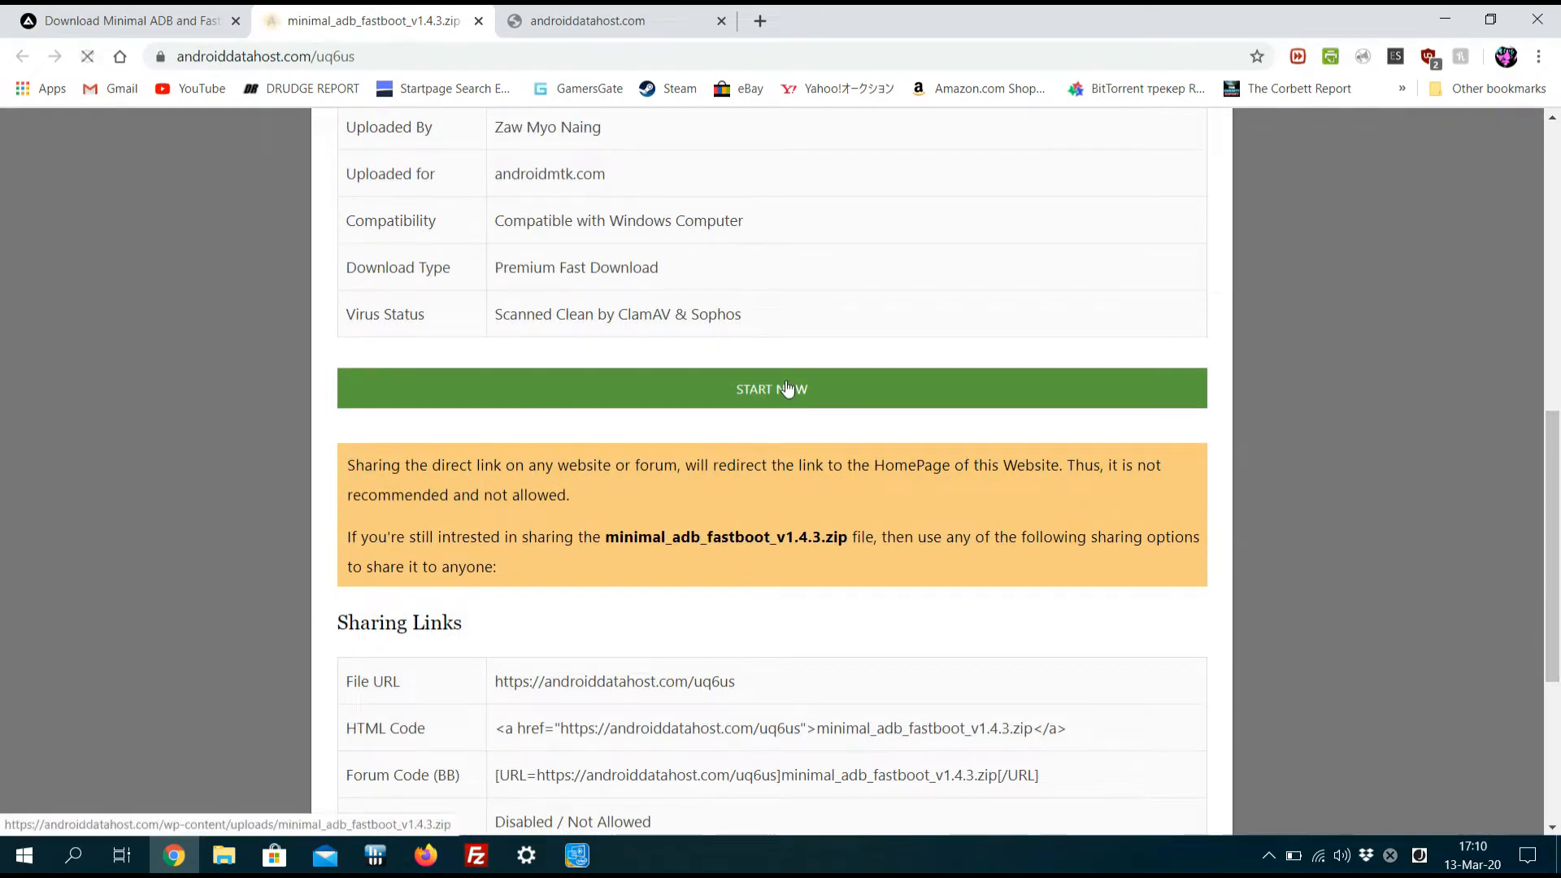
# Step: View the minimal_adb_fastboot_v1.4.3 folder of the downloaded zip in WinRAR, dismissing the license reminder
pyautogui.click(771, 389)
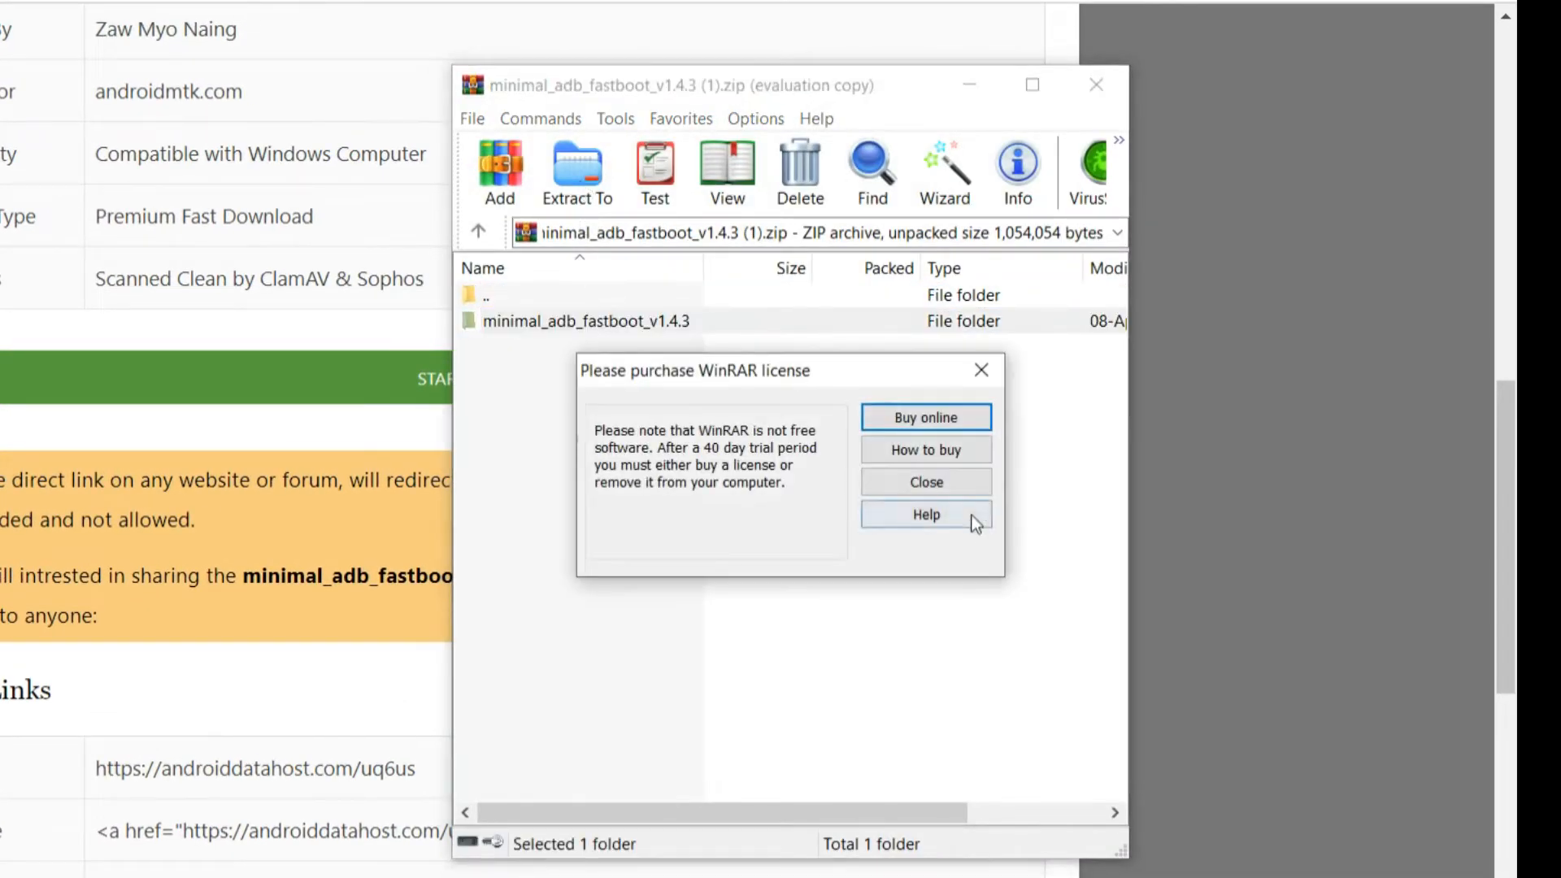
pyautogui.click(925, 482)
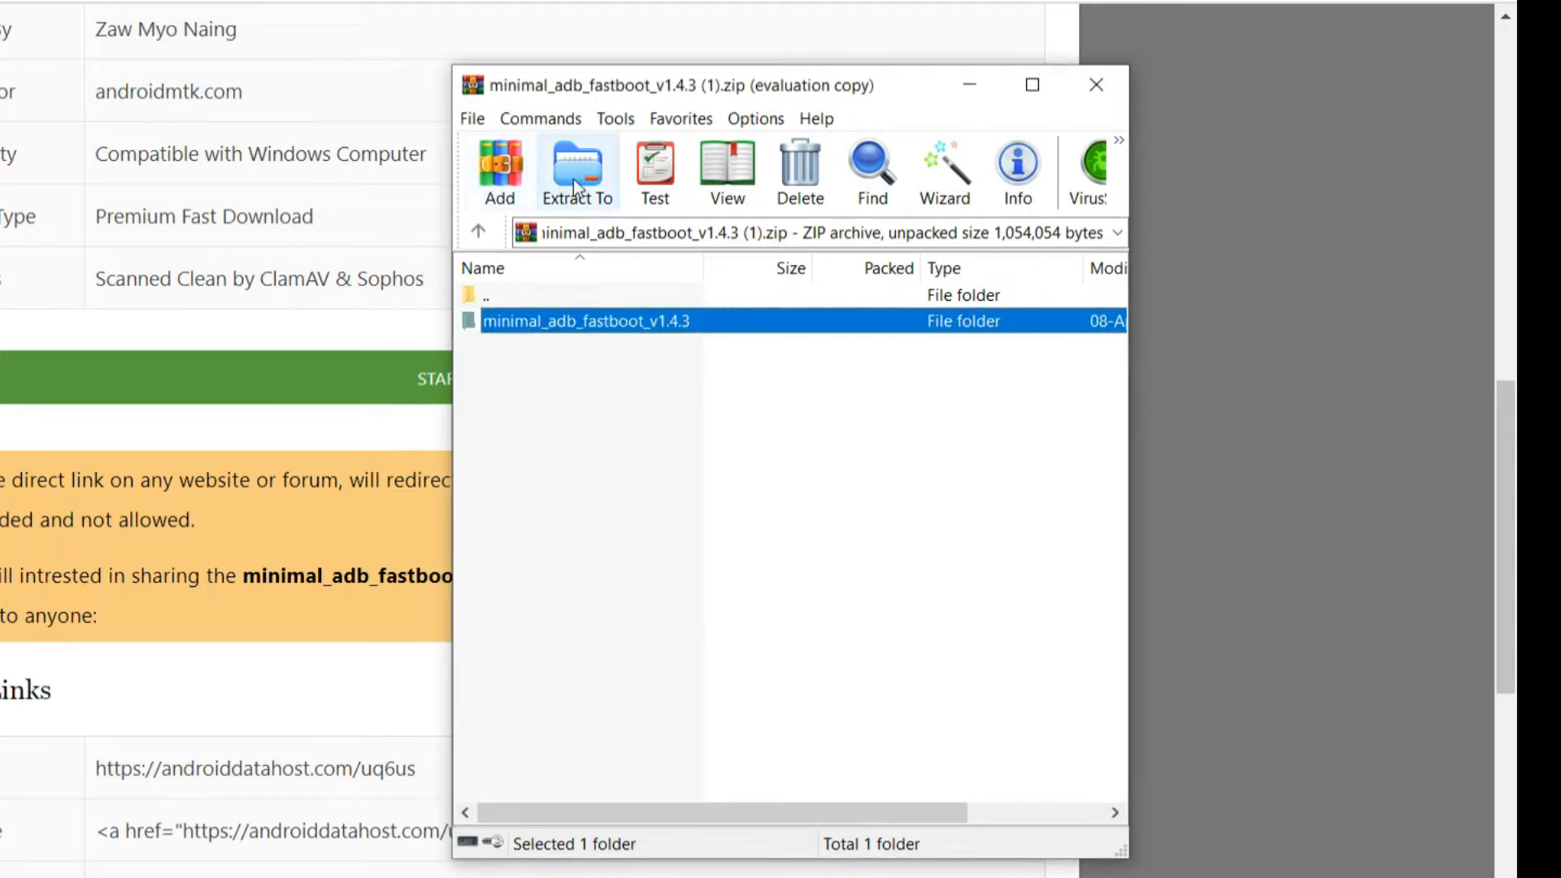
pyautogui.doubleClick(585, 321)
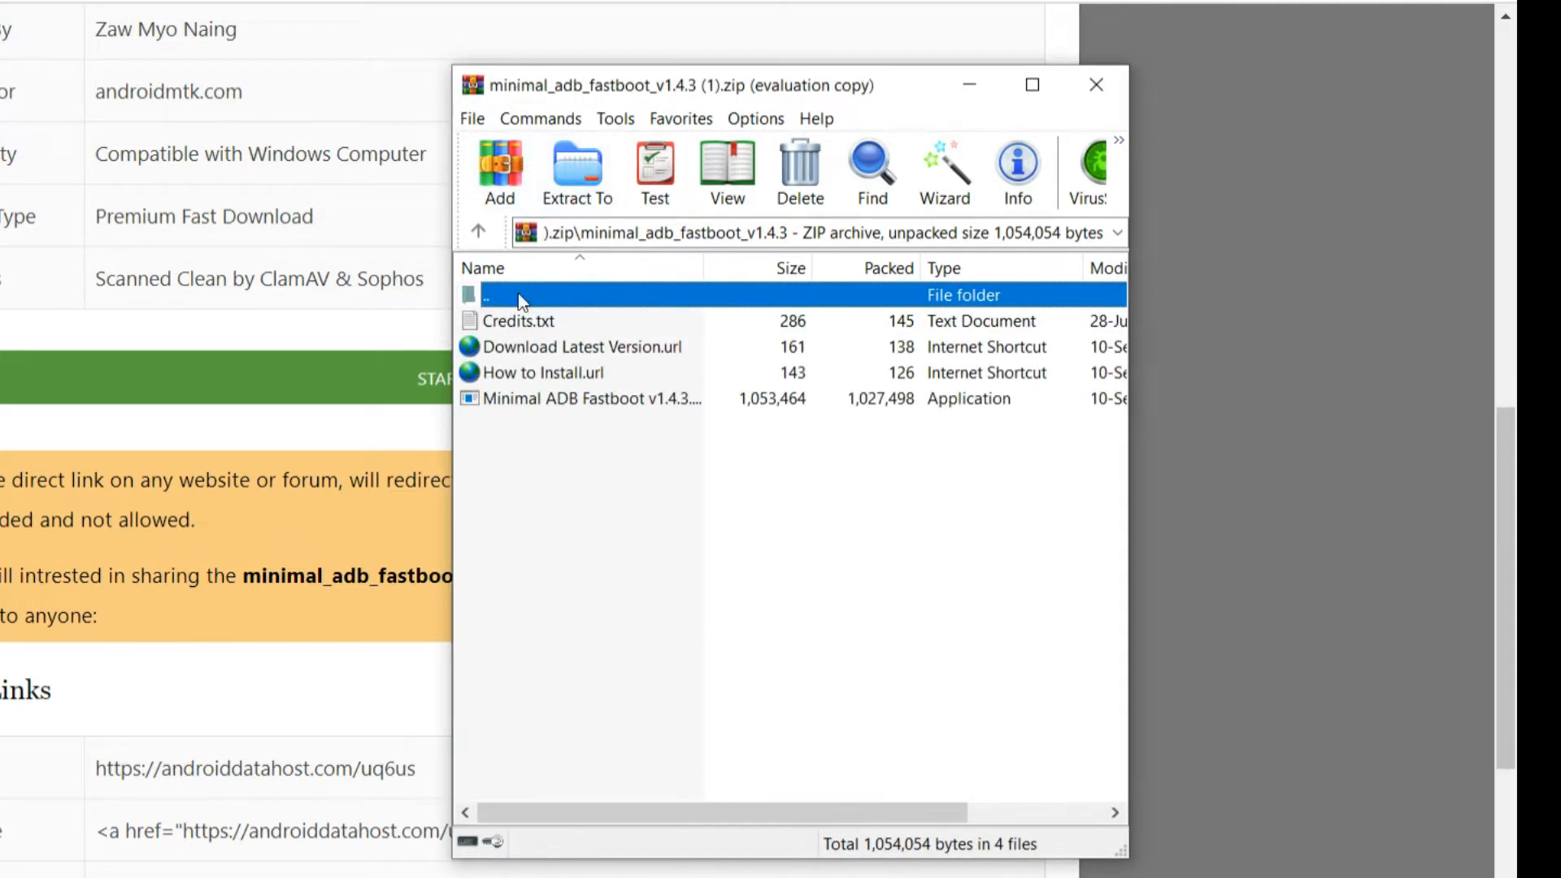
# Step: Launch the setup .exe from the archive and proceed past the welcome page to the install-folder choice
pyautogui.click(579, 398)
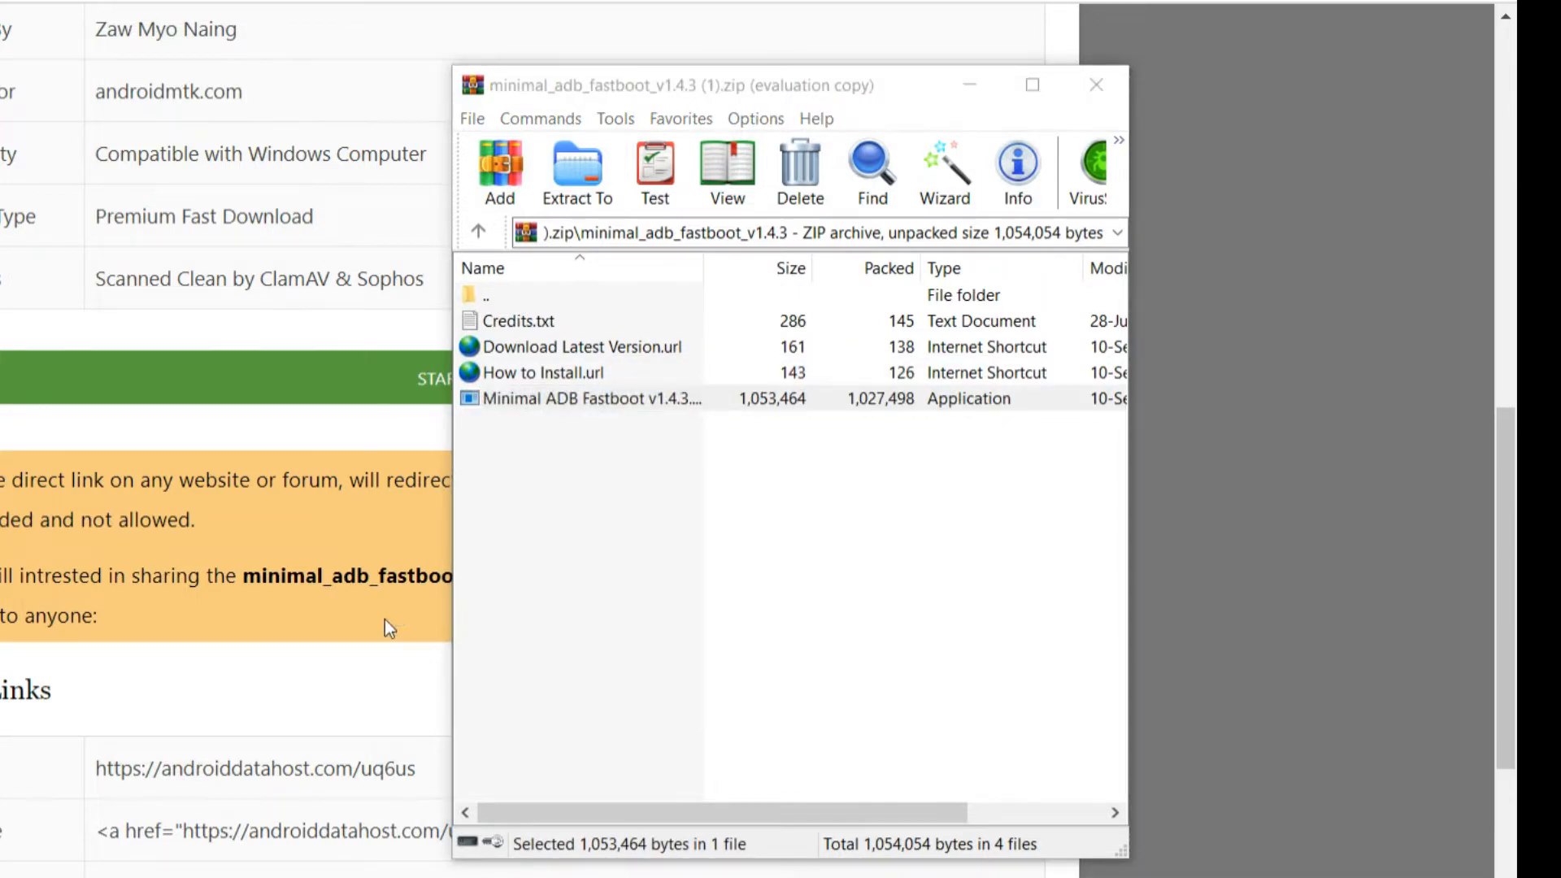
pyautogui.doubleClick(583, 398)
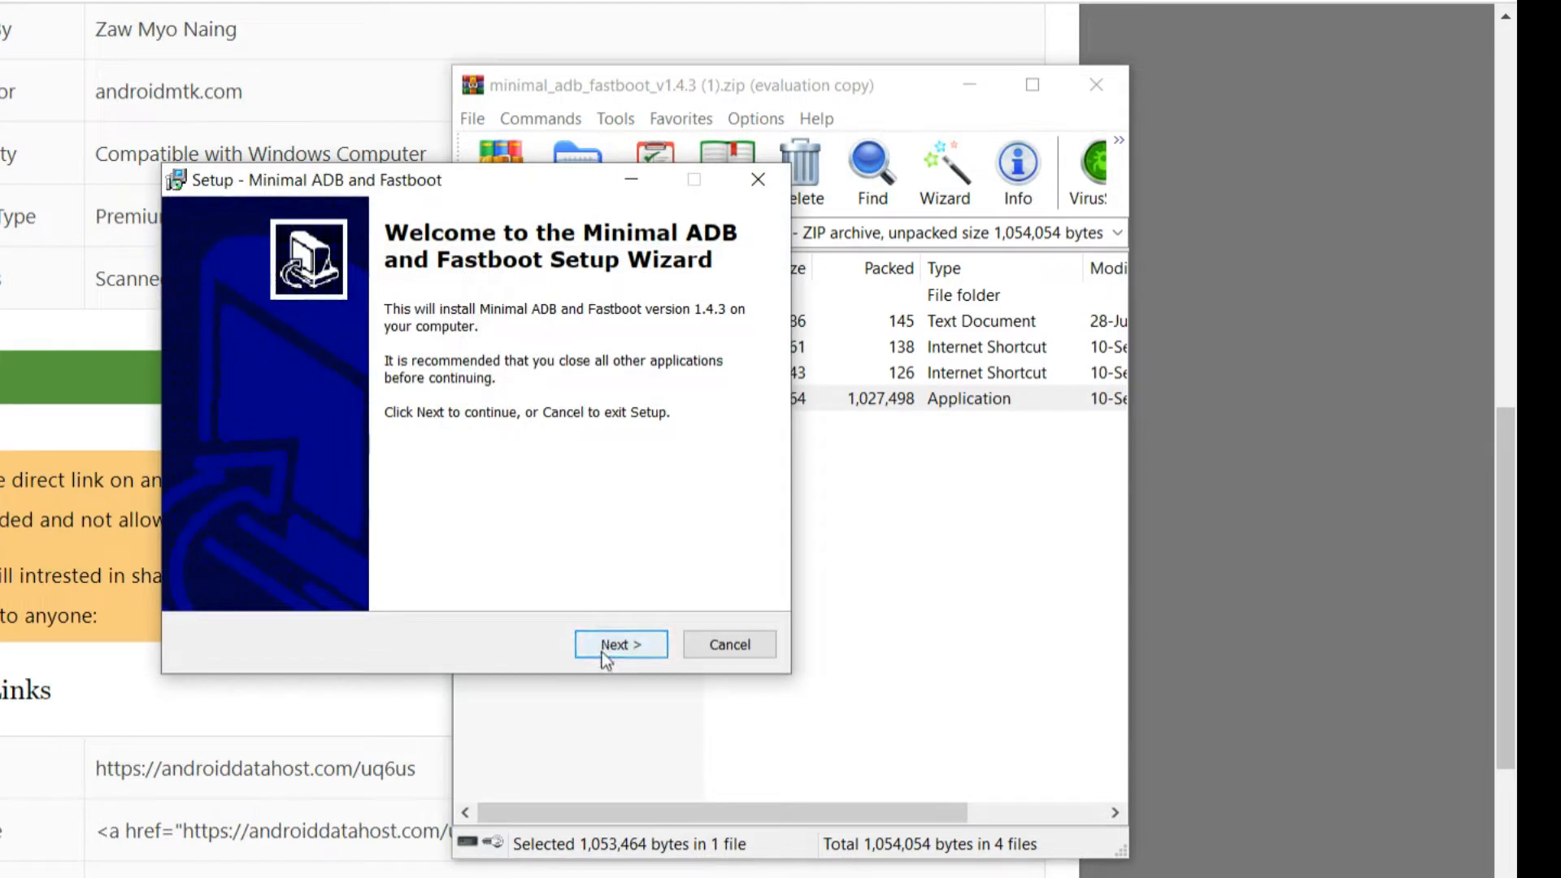
pyautogui.click(620, 644)
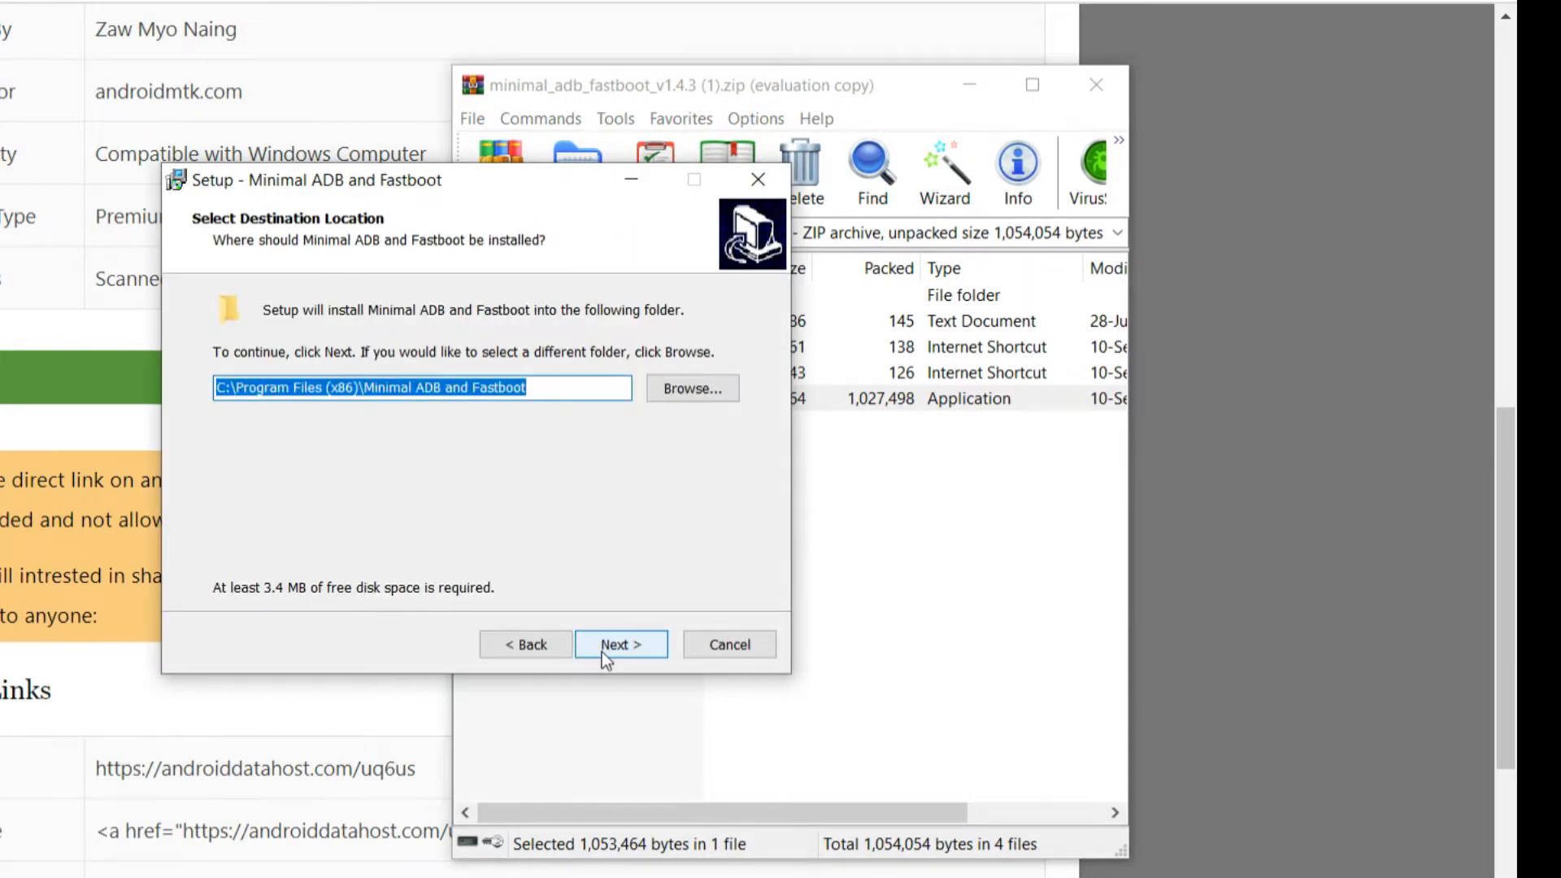
pyautogui.click(692, 388)
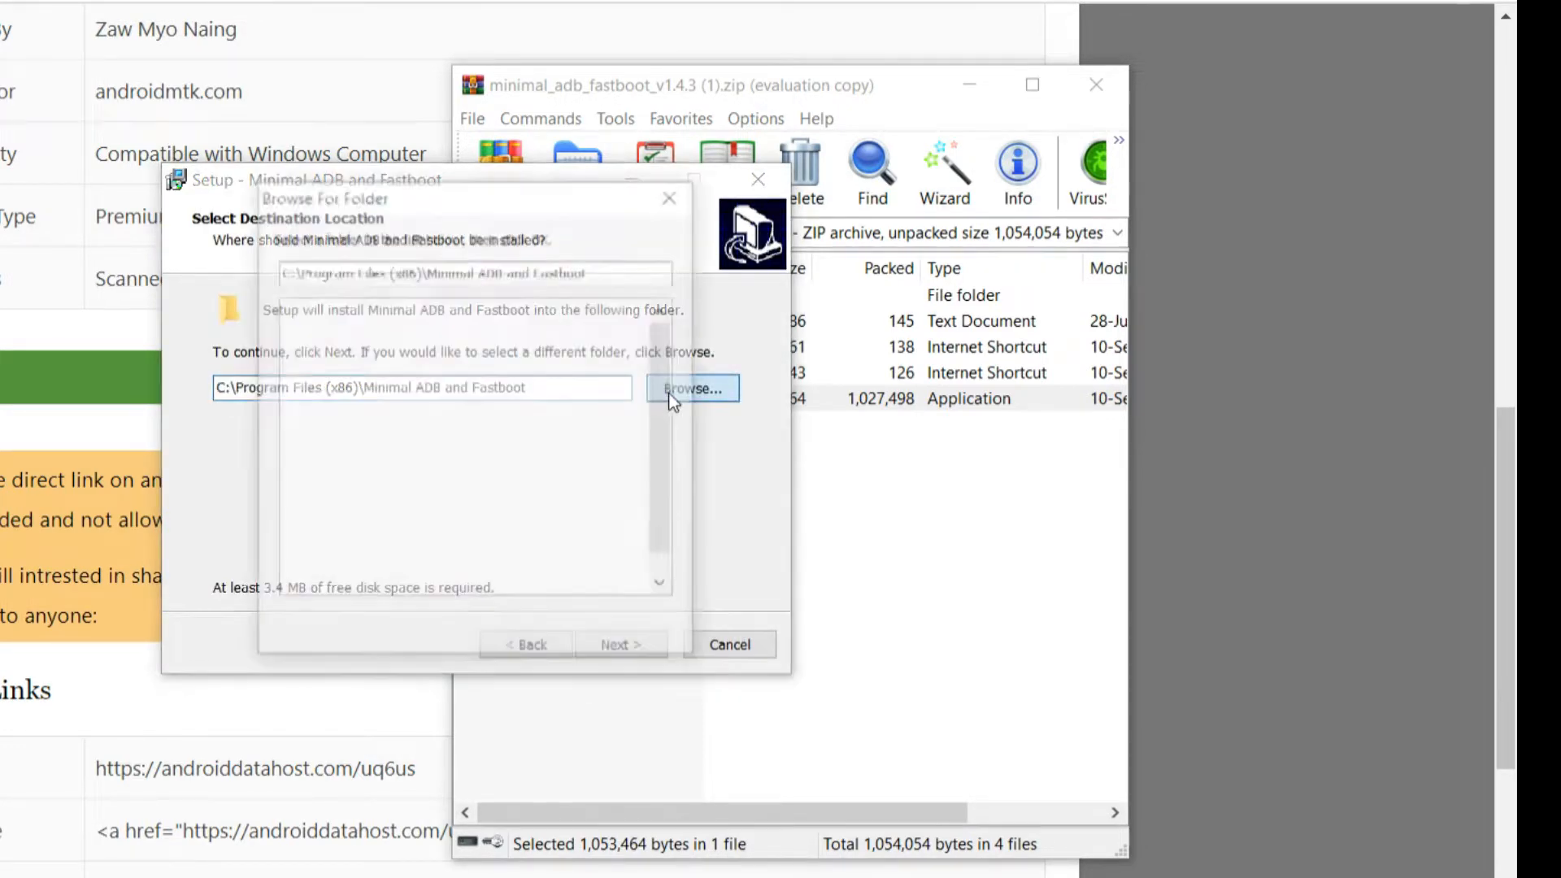
# Step: Select the Desktop in Browse For Folder as the destination instead of Program Files
pyautogui.click(692, 389)
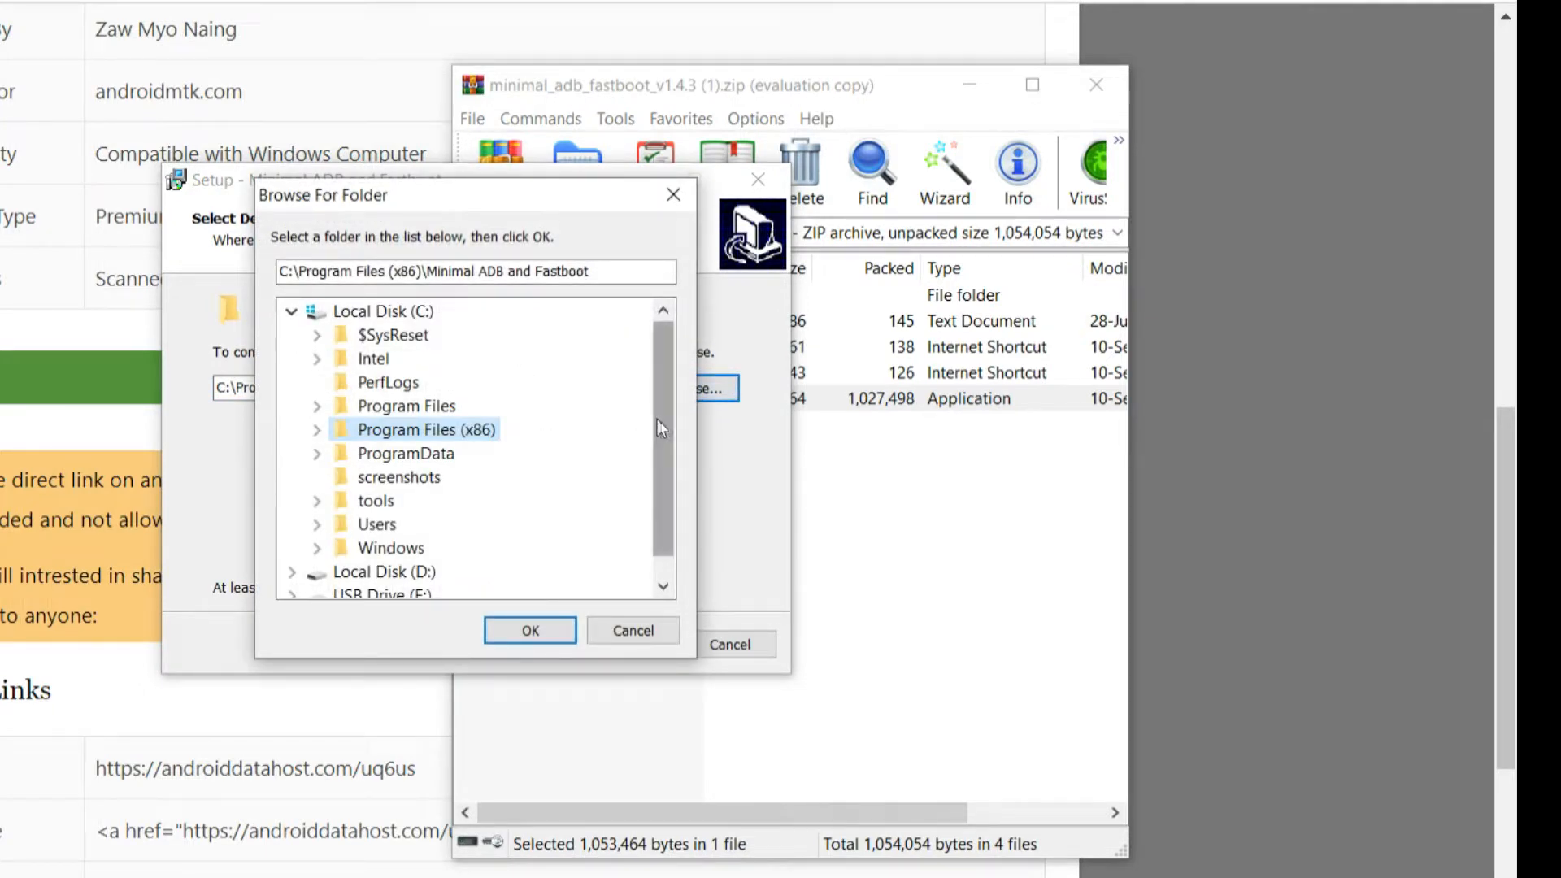
pyautogui.moveTo(392, 345)
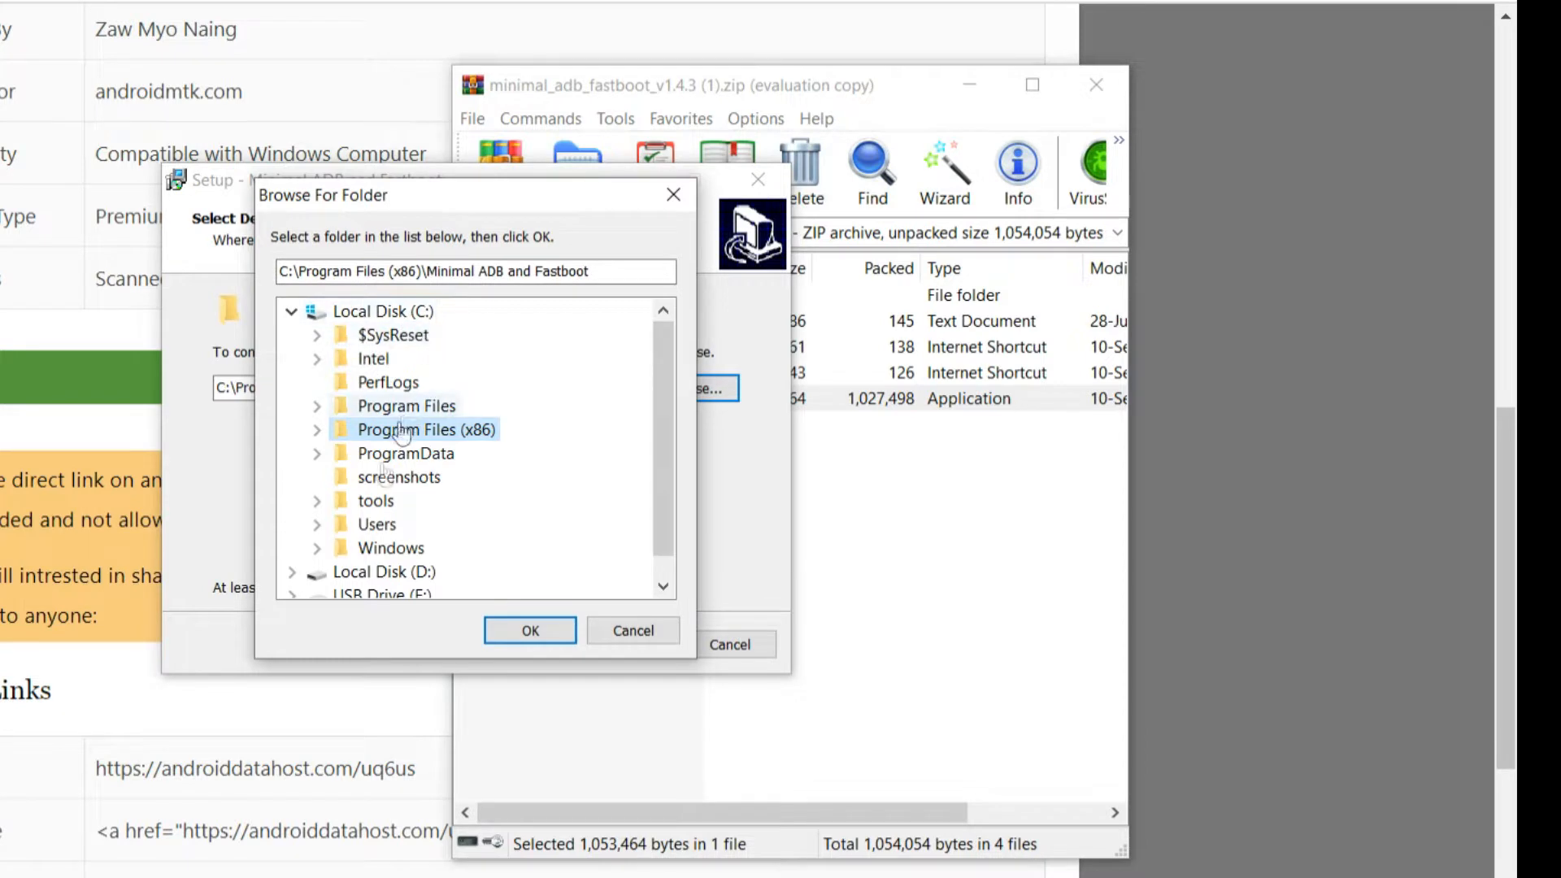
pyautogui.click(317, 524)
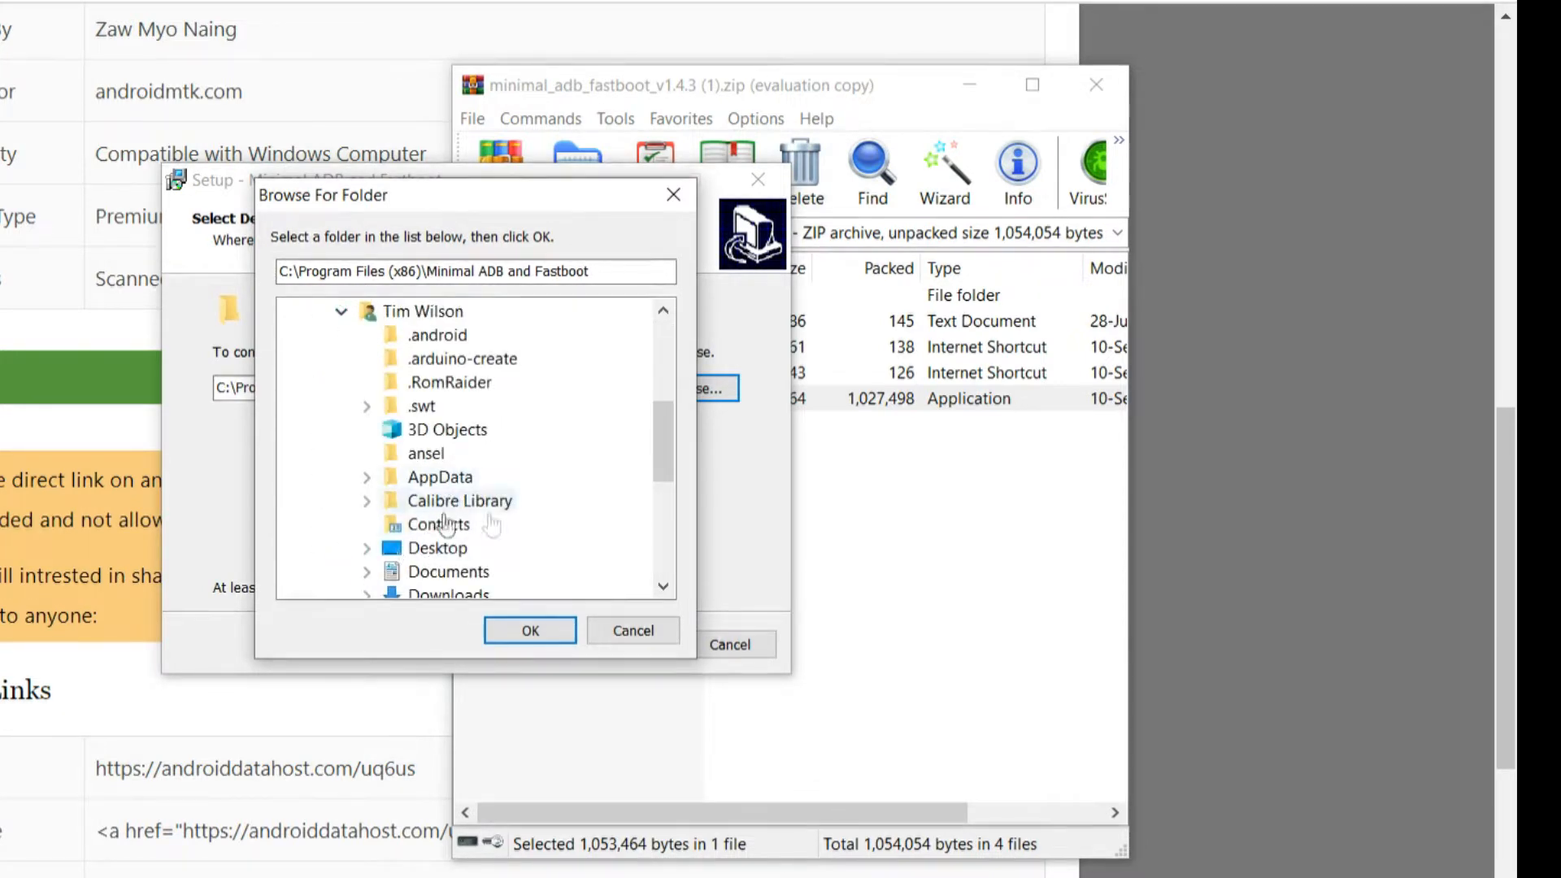
pyautogui.click(437, 548)
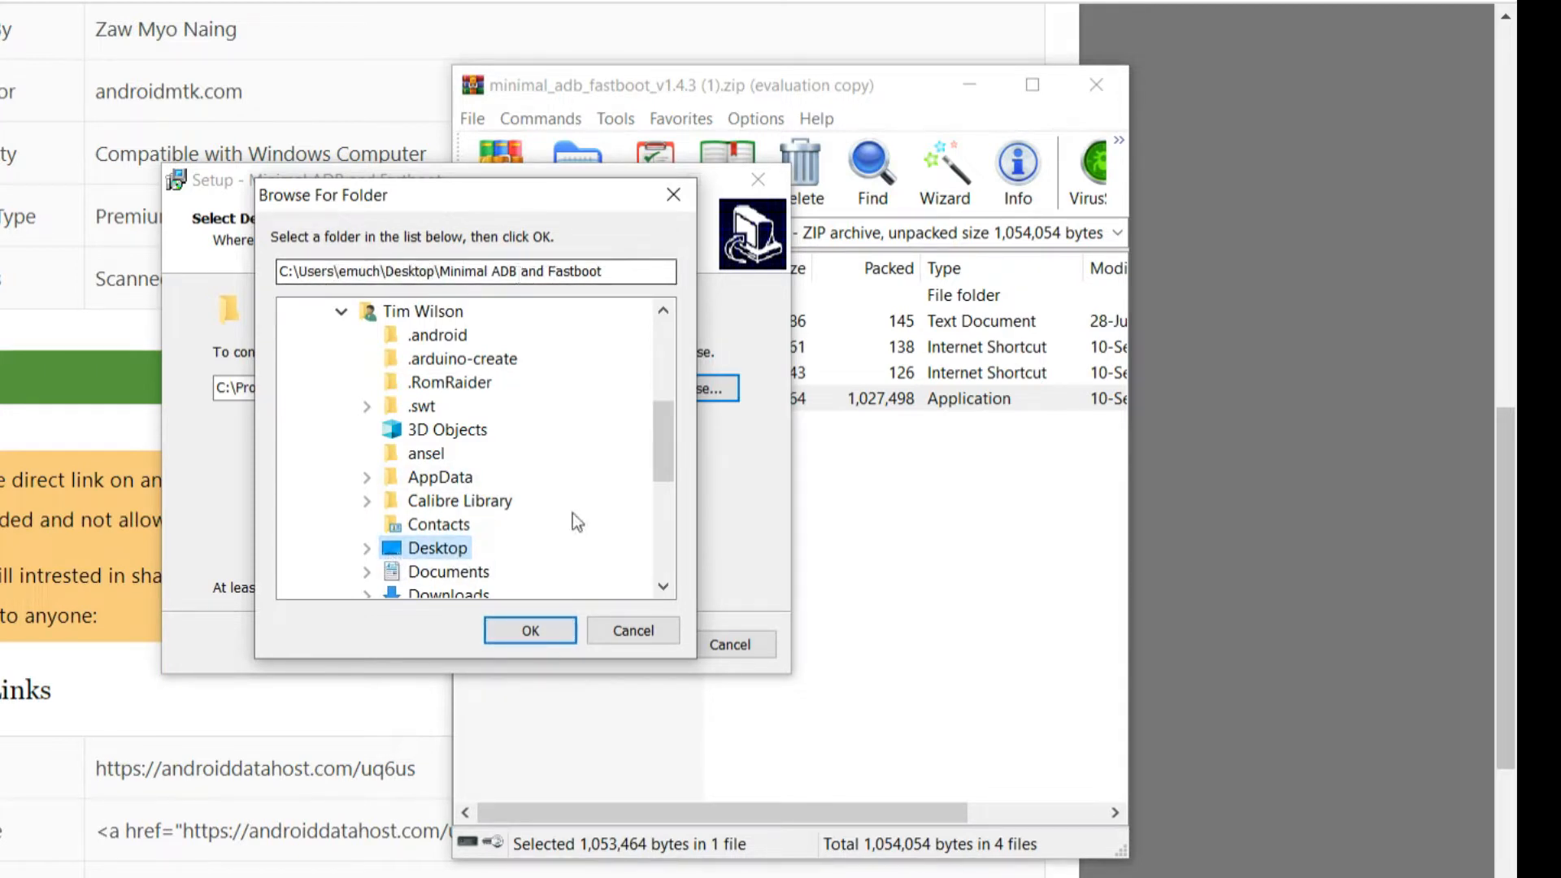
pyautogui.click(529, 630)
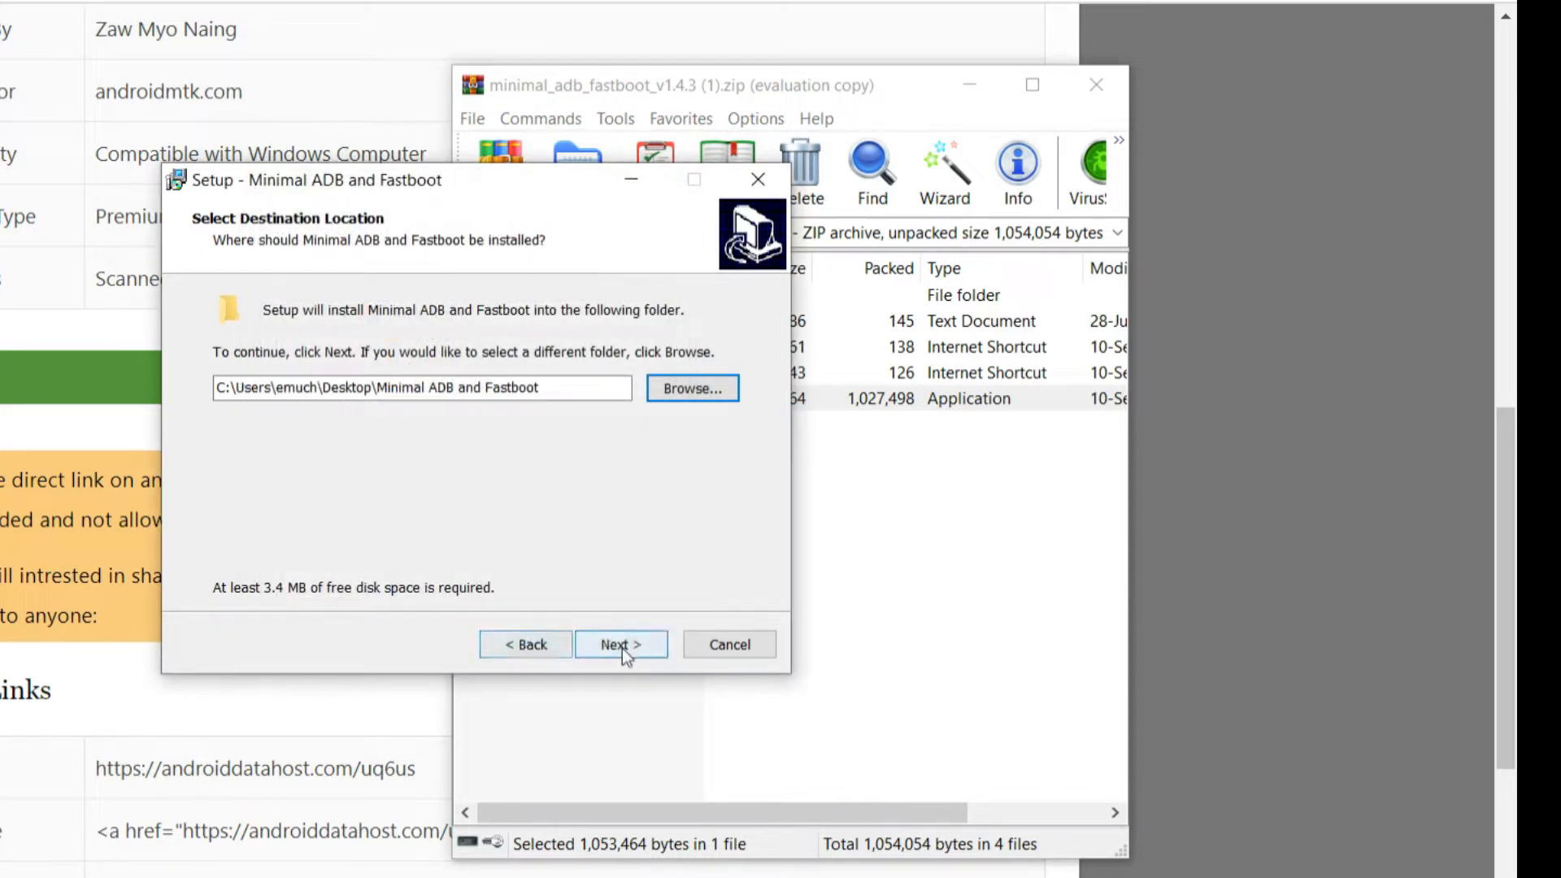
# Step: Keep the default Start Menu folder, request a desktop icon, install, and finish the wizard
pyautogui.click(621, 643)
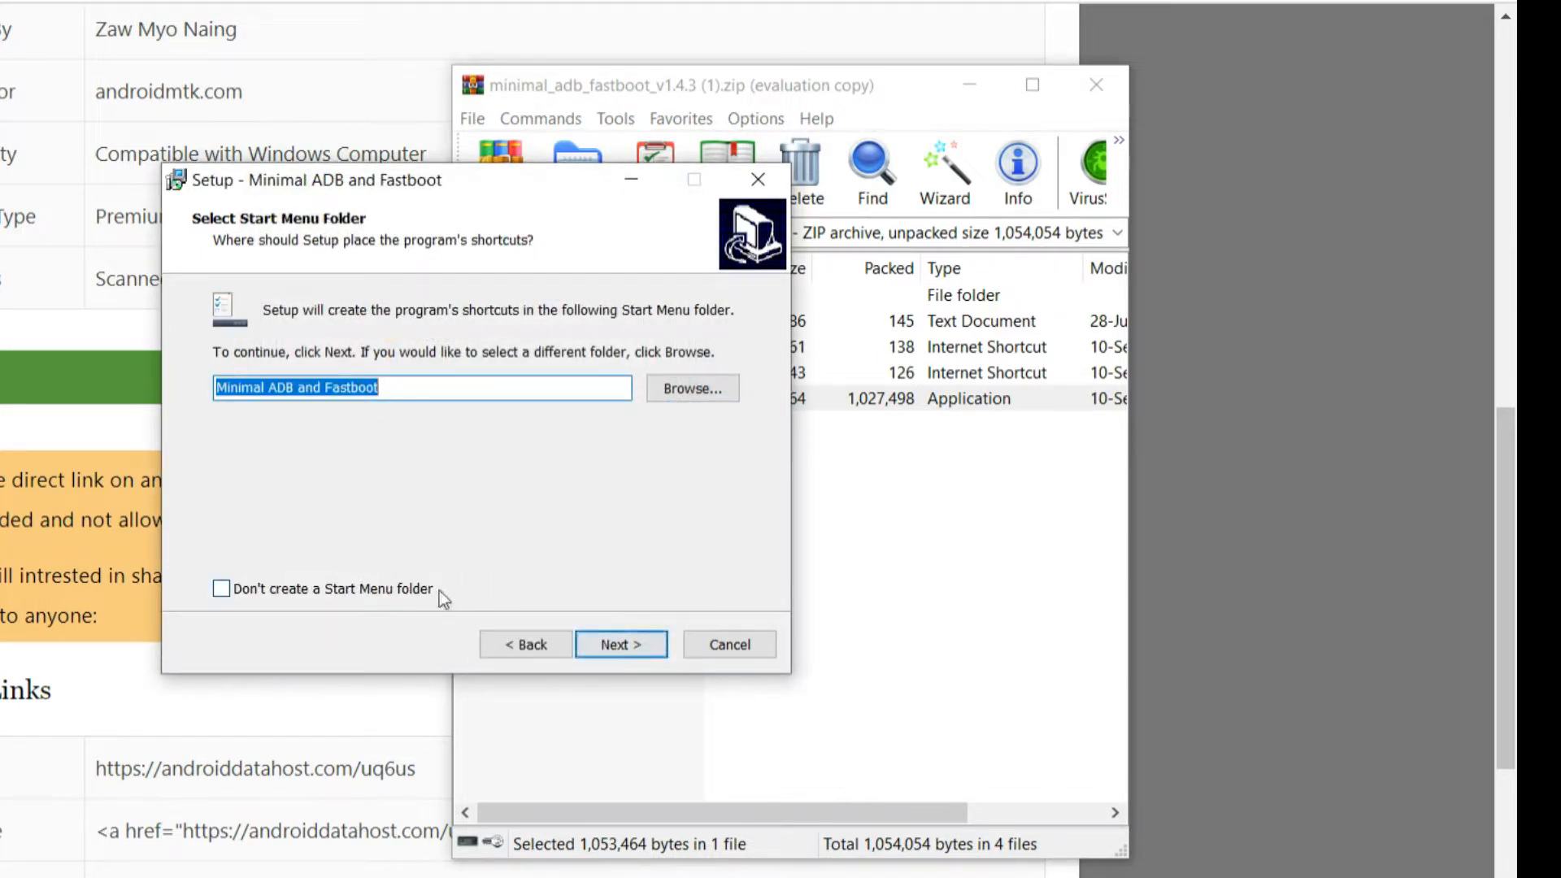
pyautogui.click(621, 644)
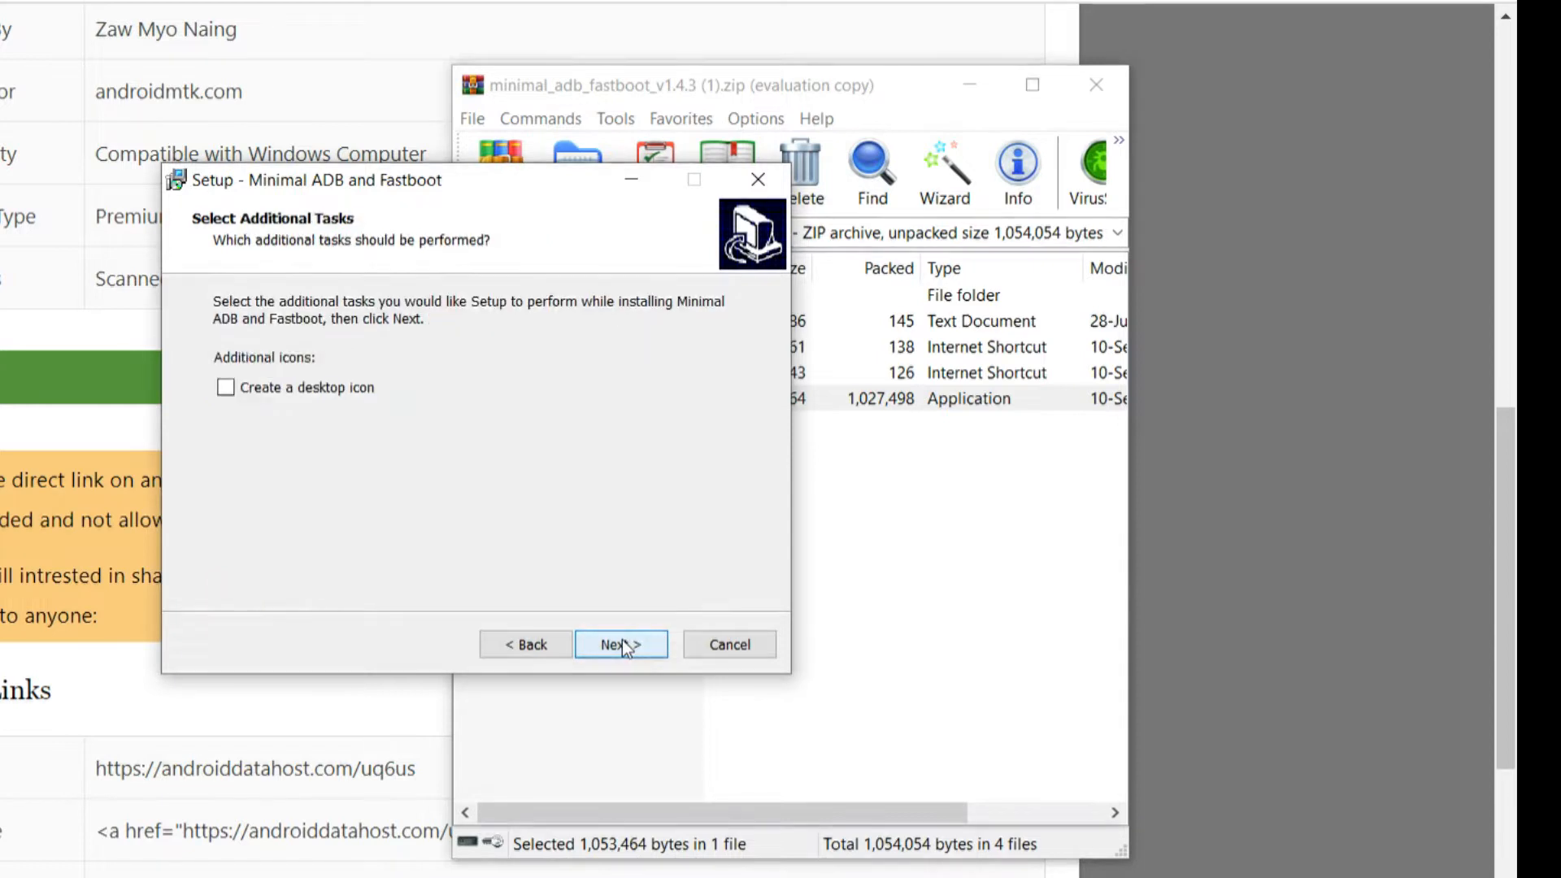
pyautogui.click(226, 387)
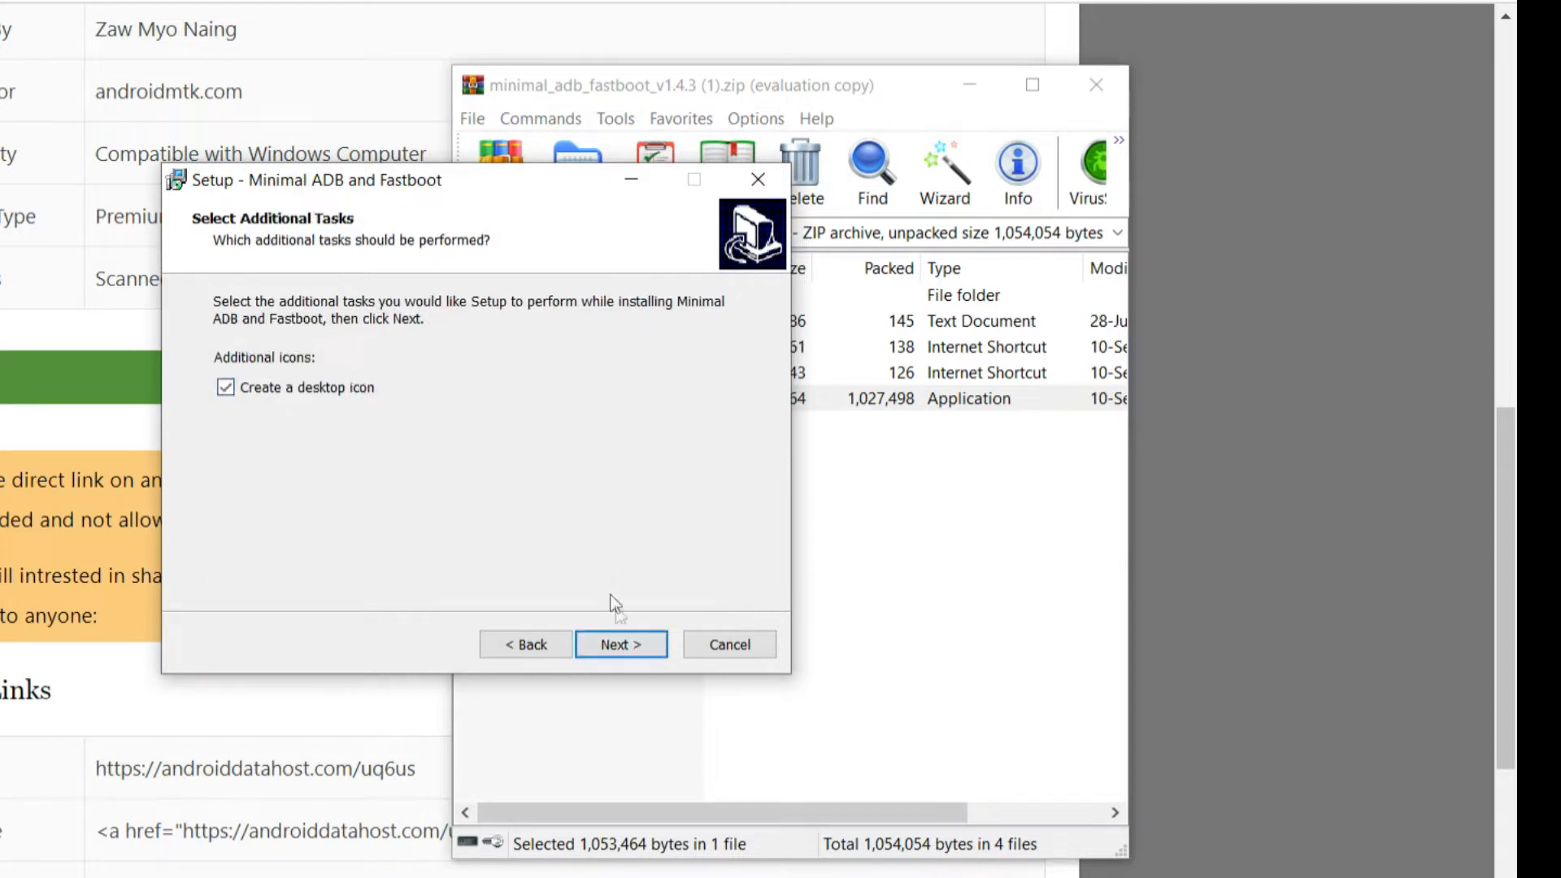
pyautogui.click(621, 644)
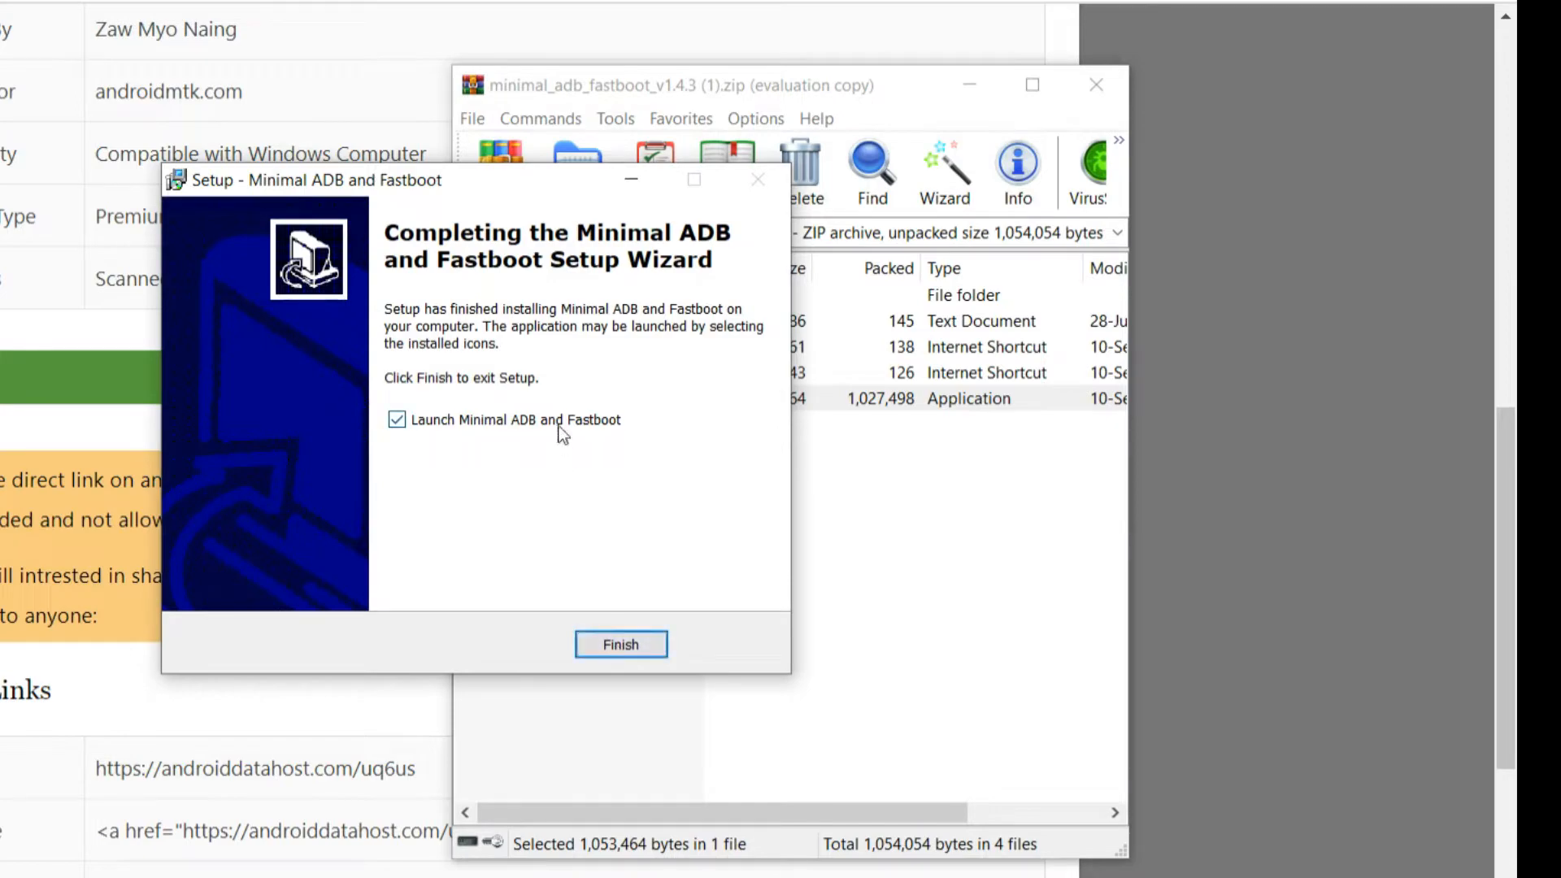
pyautogui.click(620, 644)
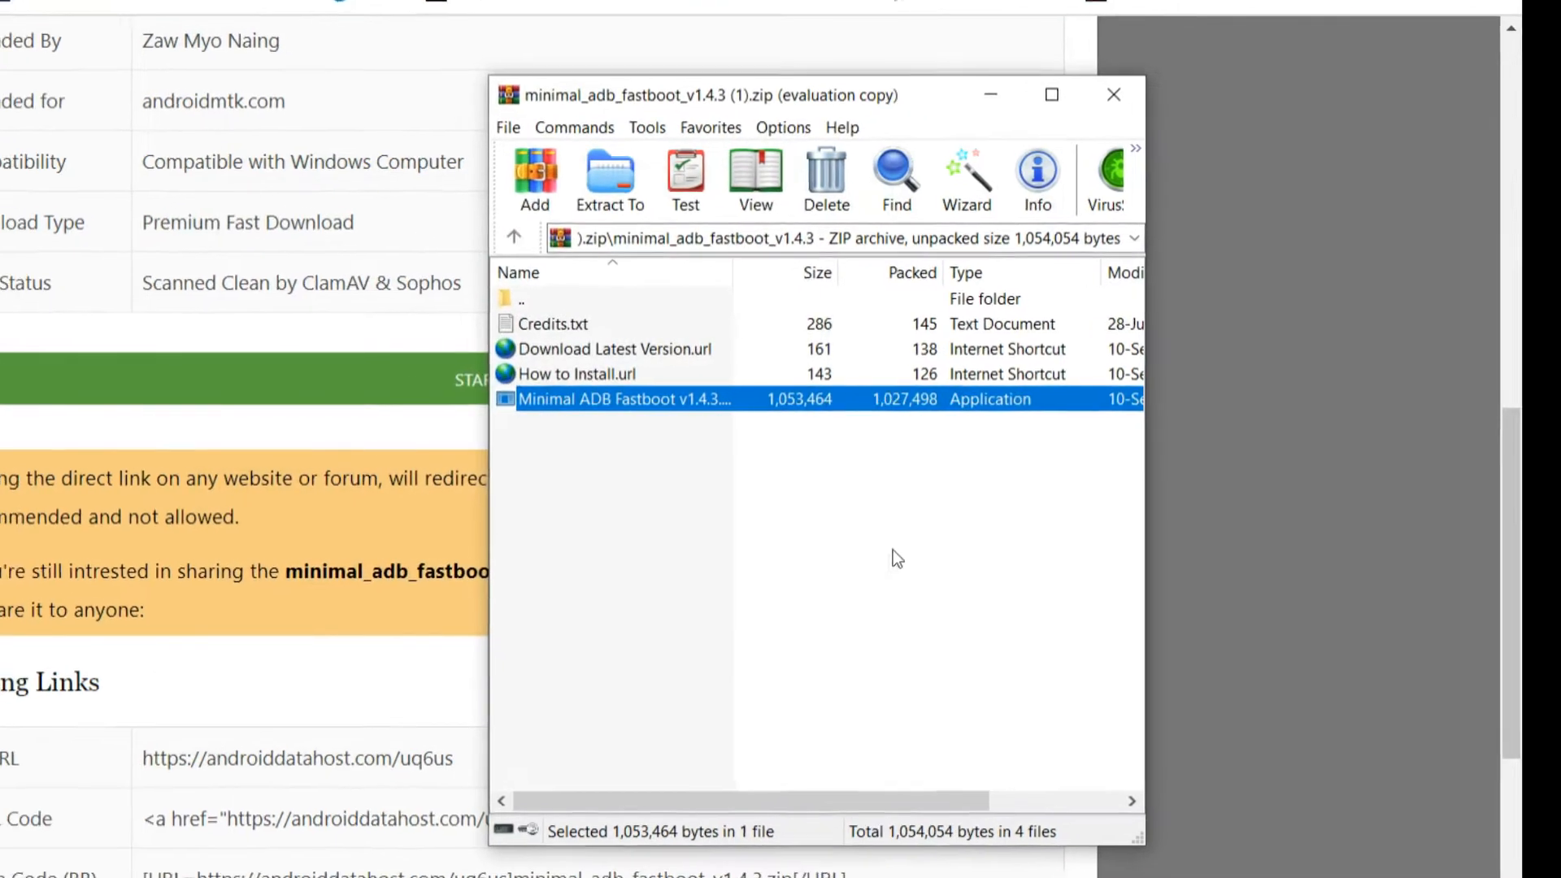